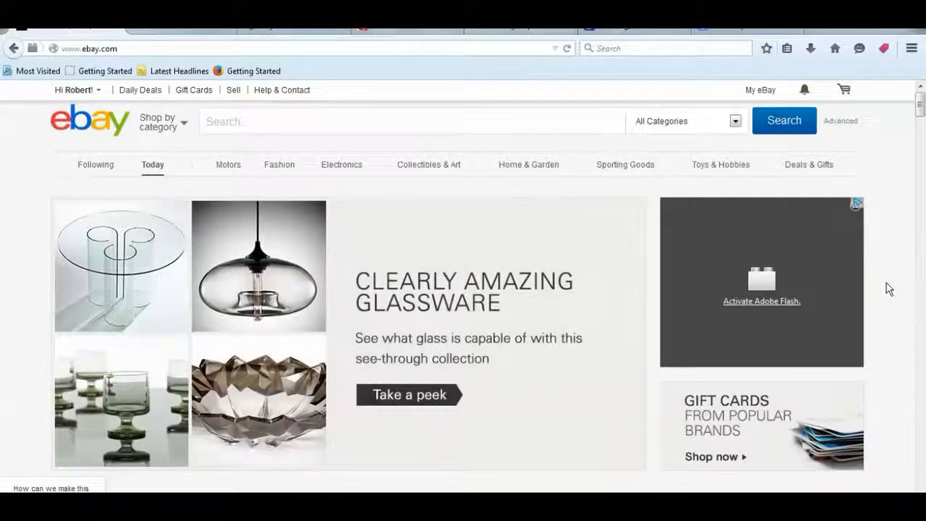
scroll(down, 3)
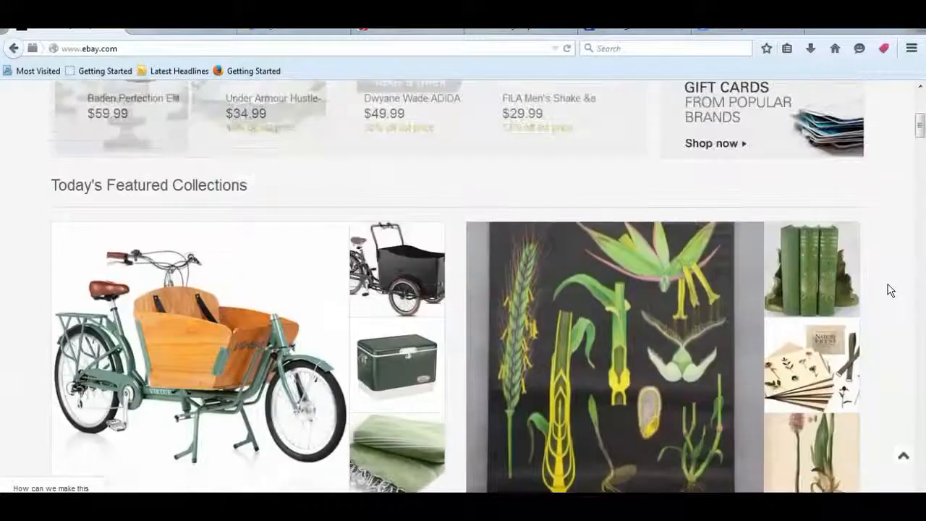
scroll(down, 3)
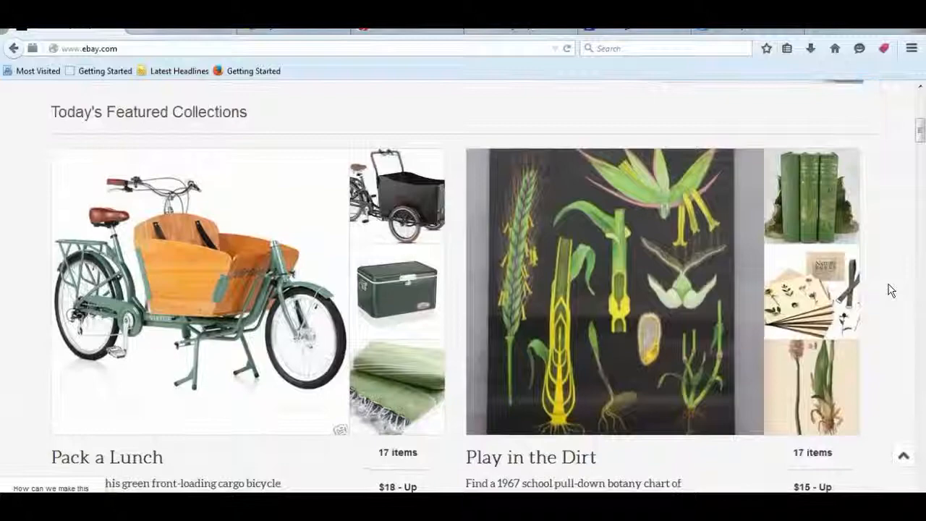
scroll(up, 3)
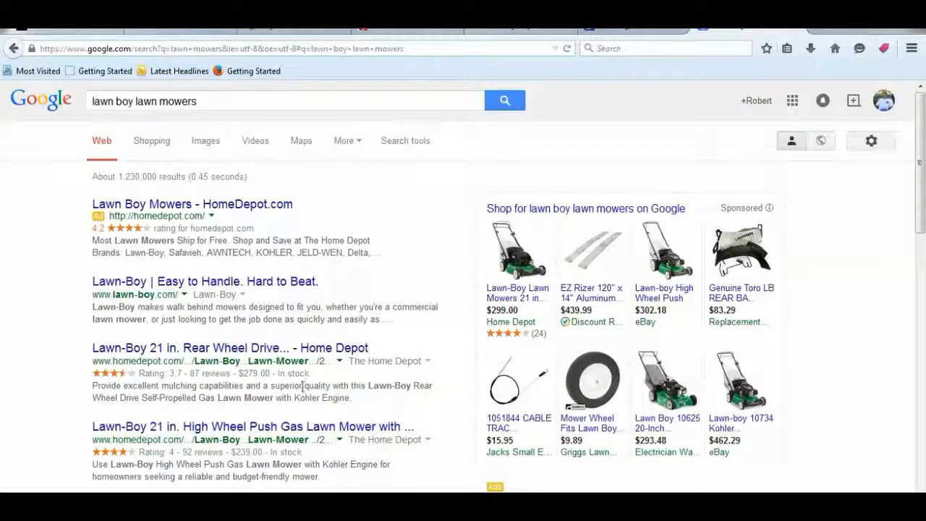
mouse_move(801, 457)
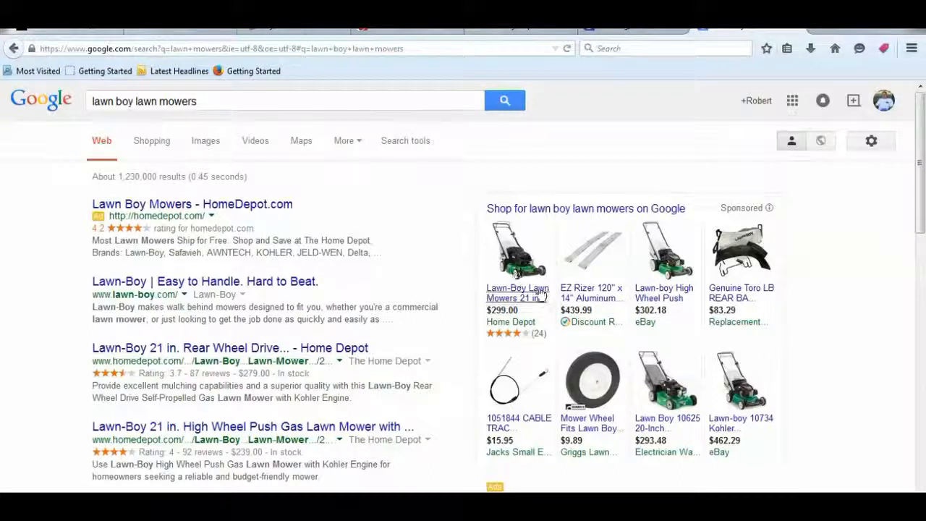
mouse_move(527, 282)
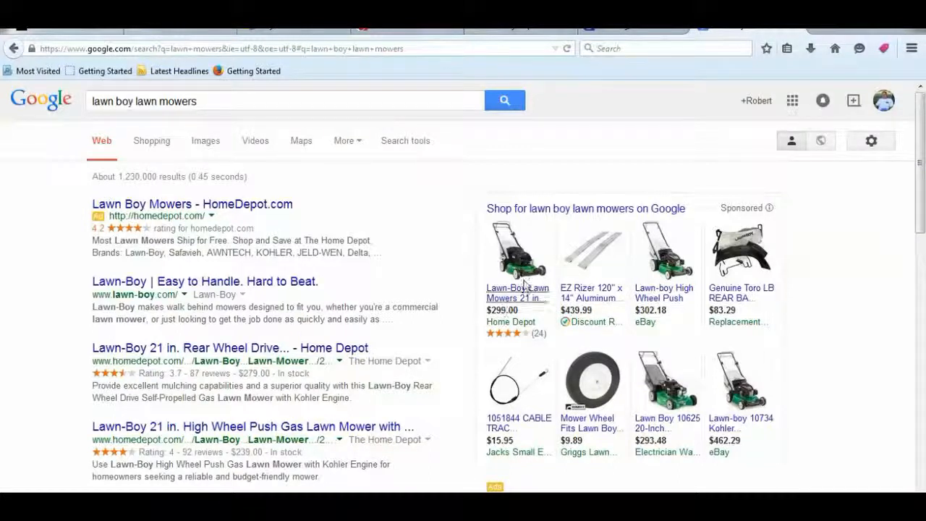
mouse_move(665, 253)
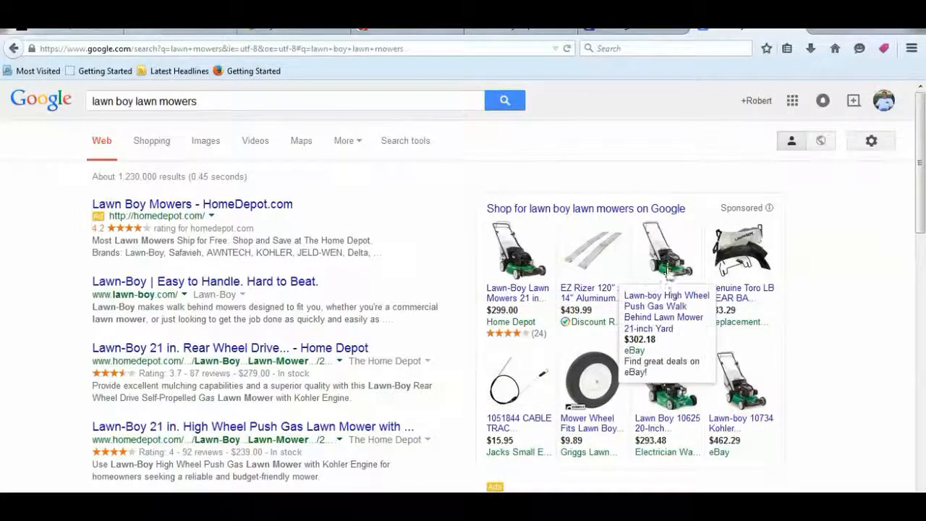
mouse_move(810, 376)
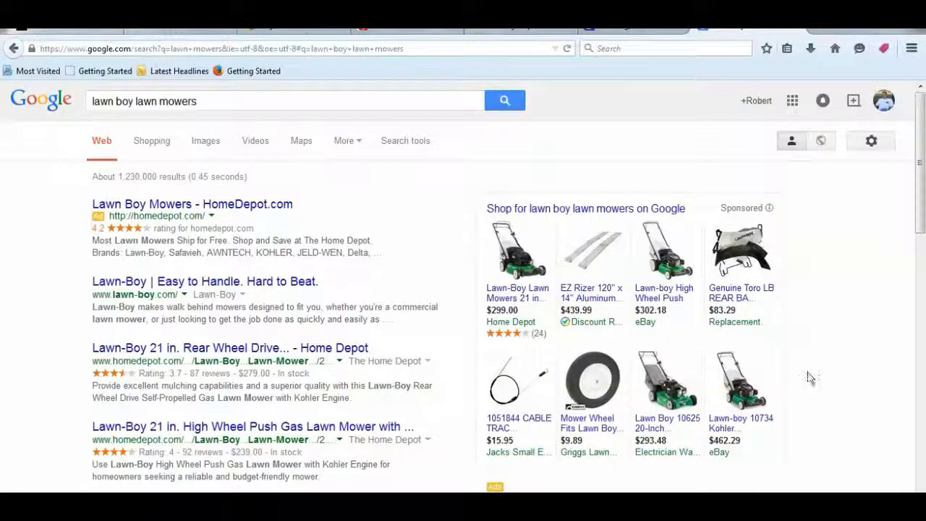
mouse_move(749, 469)
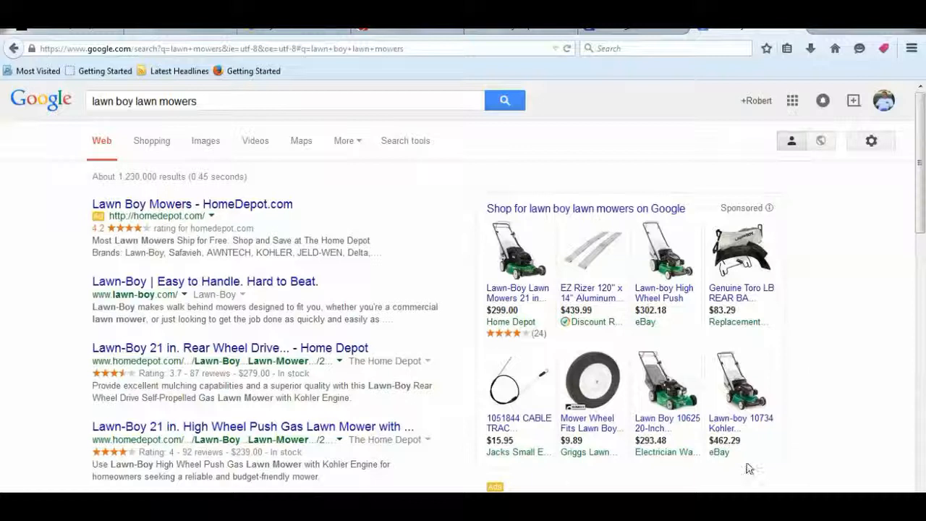
mouse_move(808, 426)
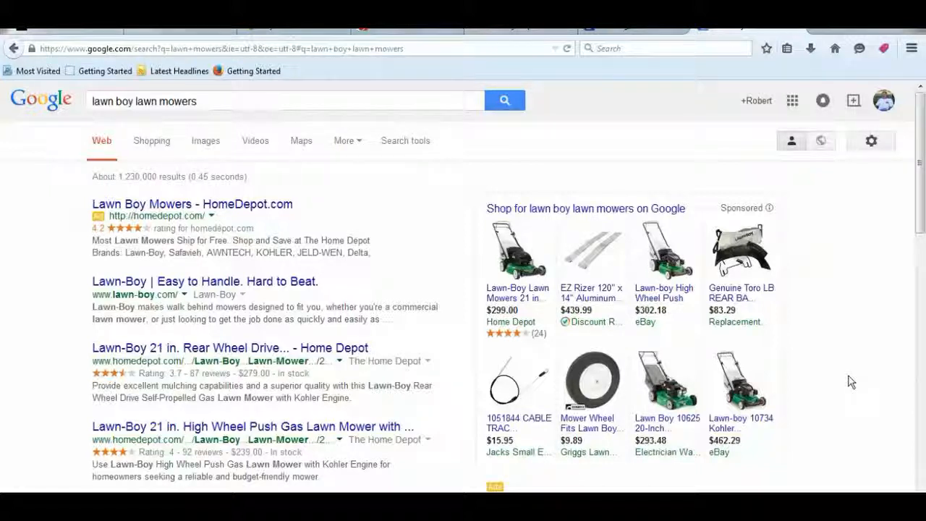
mouse_move(841, 376)
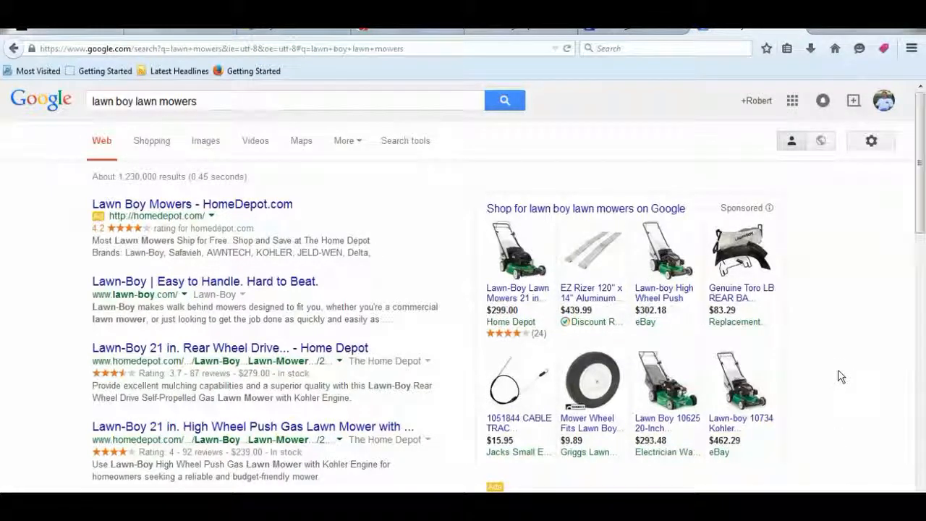
mouse_move(851, 364)
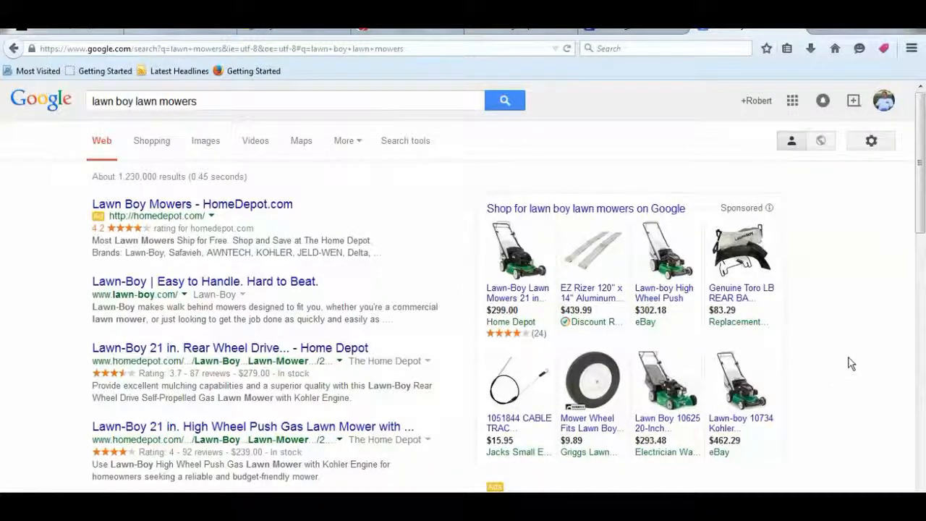
mouse_move(590, 292)
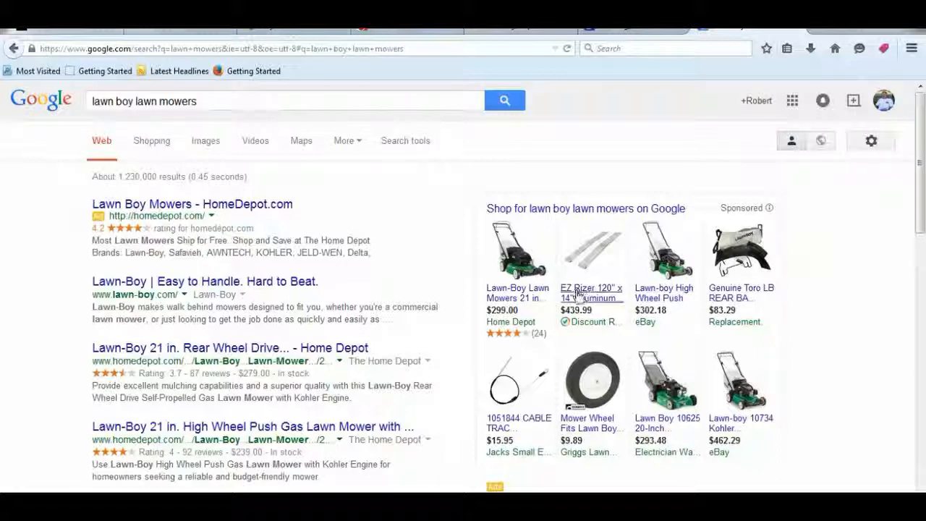
mouse_move(759, 316)
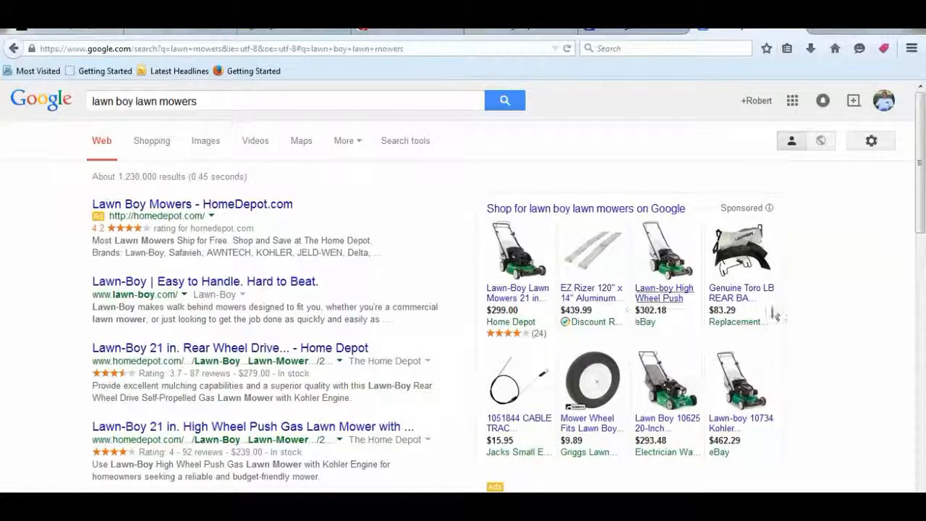
mouse_move(847, 373)
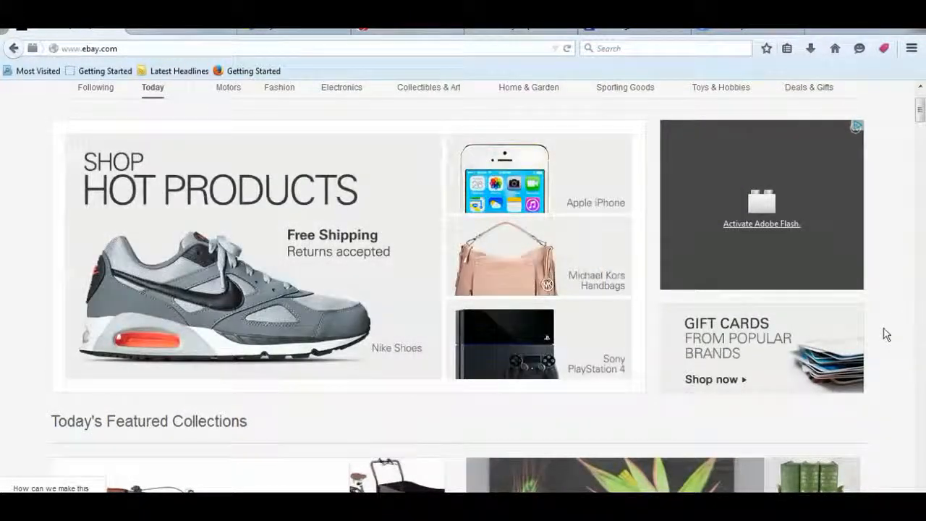
scroll(down, 3)
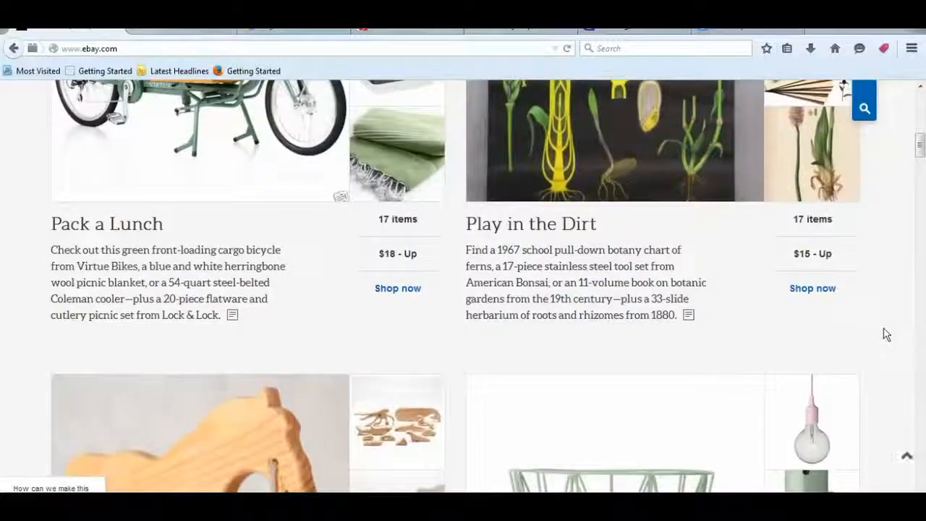
scroll(down, 3)
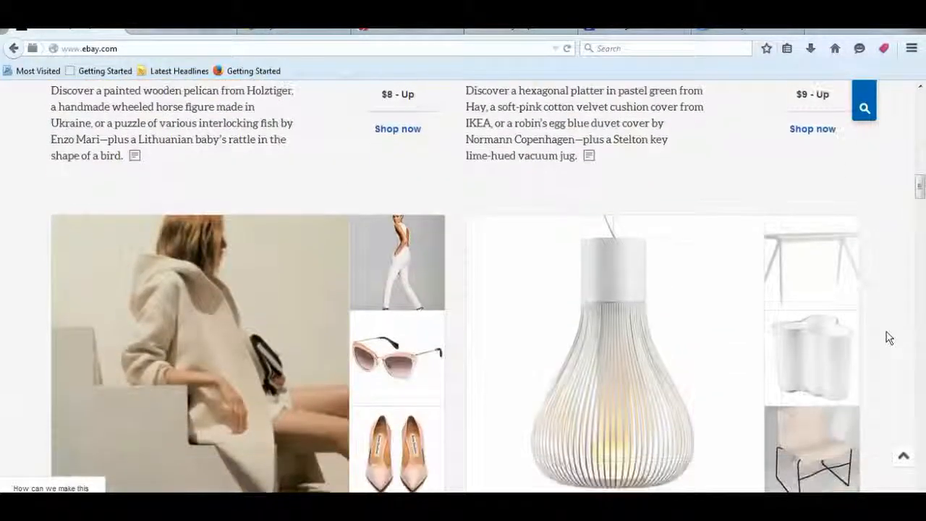
scroll(down, 3)
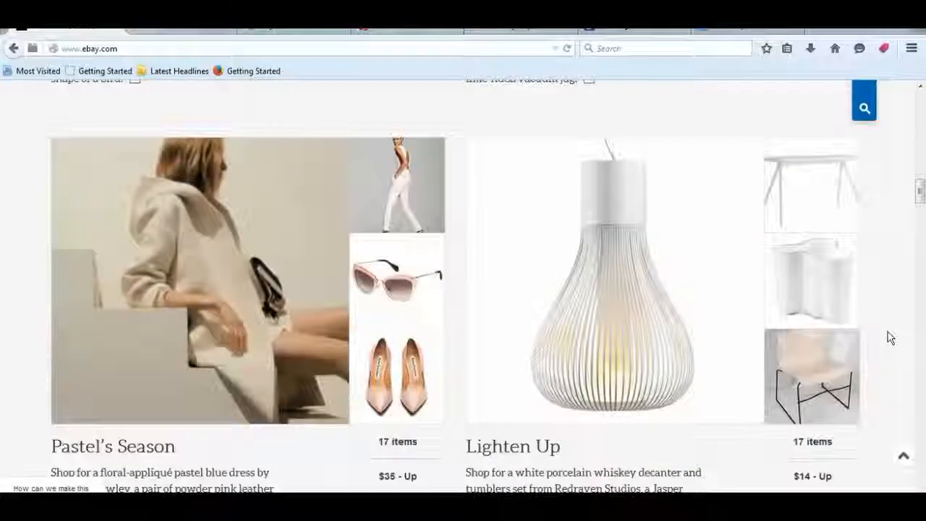
scroll(up, 3)
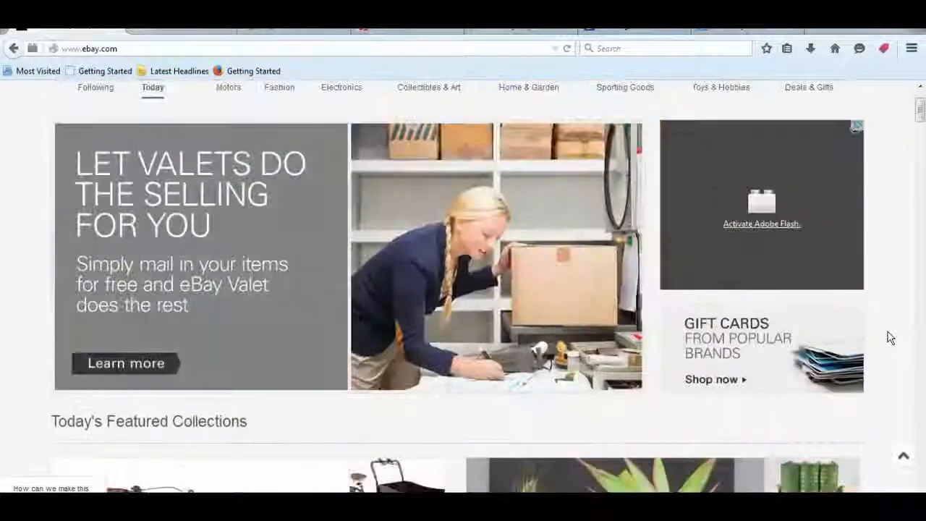
scroll(up, 3)
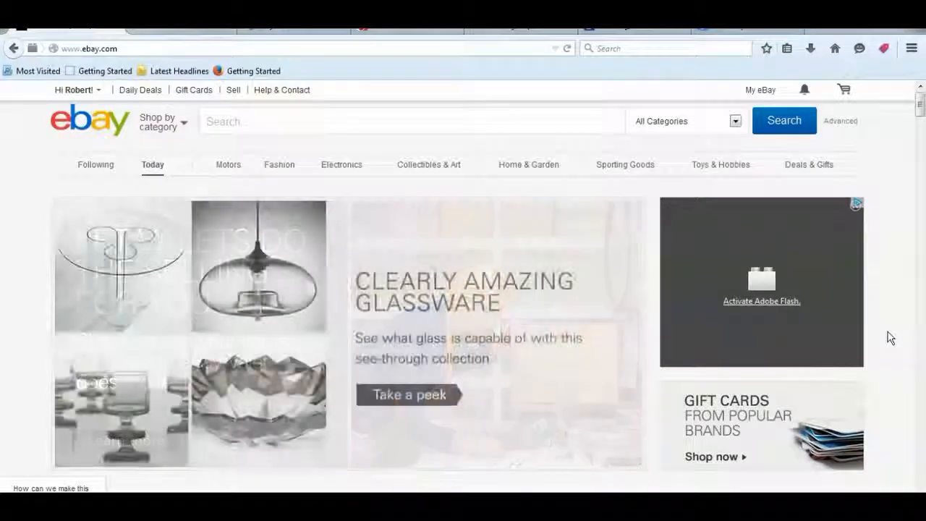